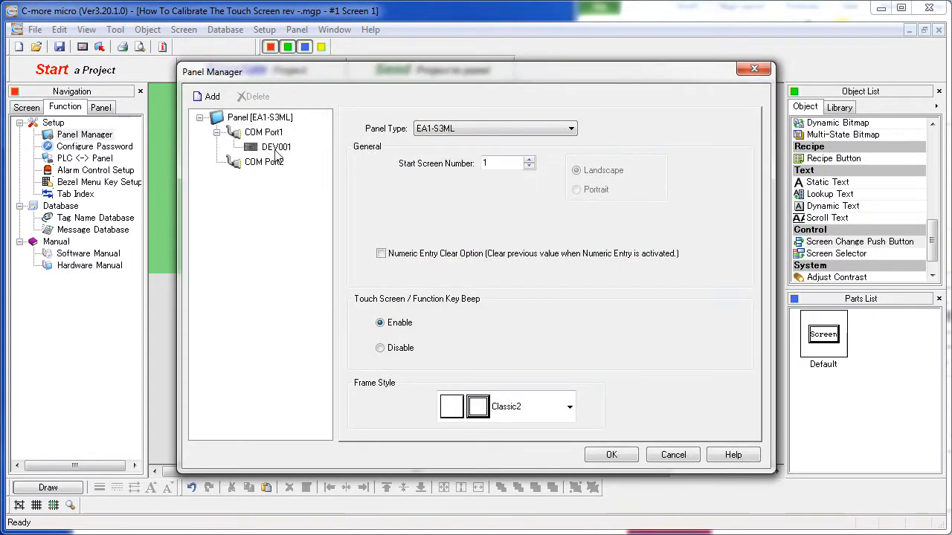
Show DEV001's COM Port1 settings: AutomationDirect Modbus (CLICK), 38400 baud, odd parity.
click(276, 146)
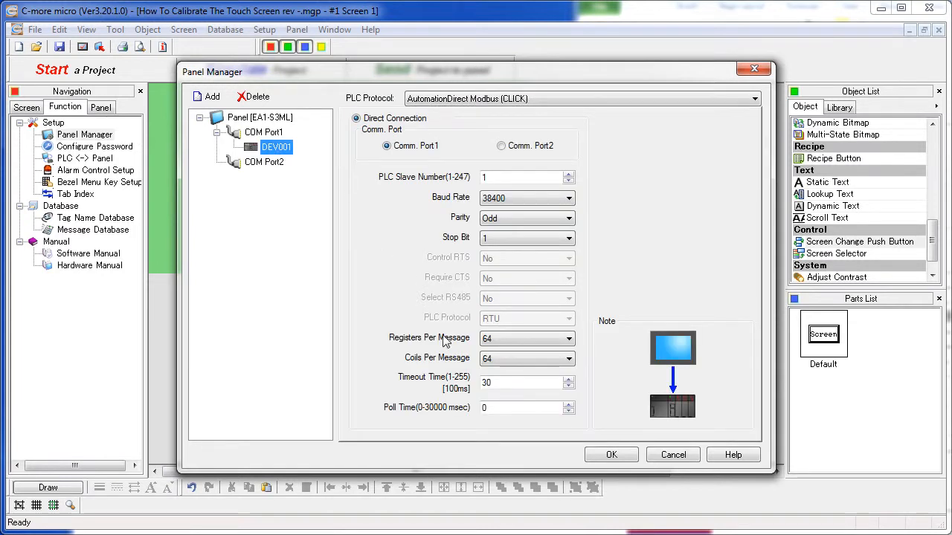
click(526, 359)
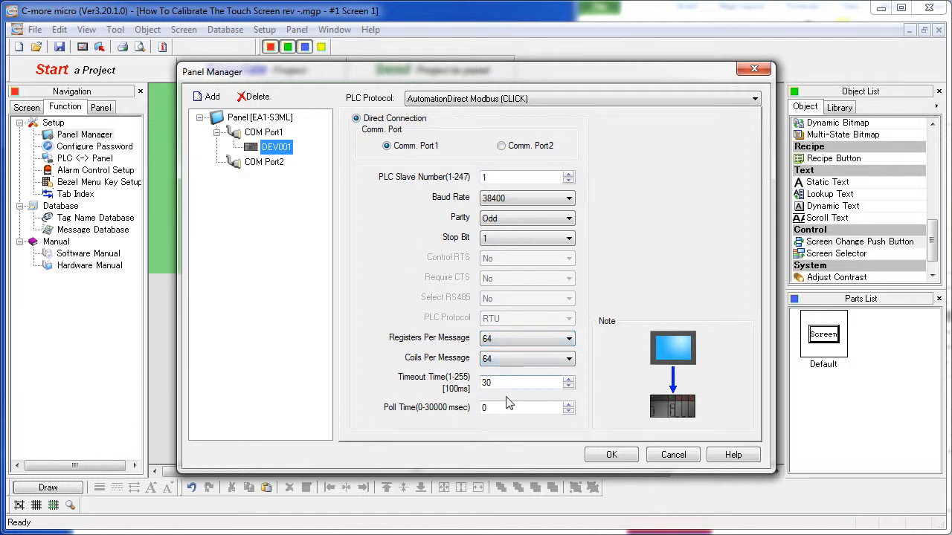
mouse_move(526, 404)
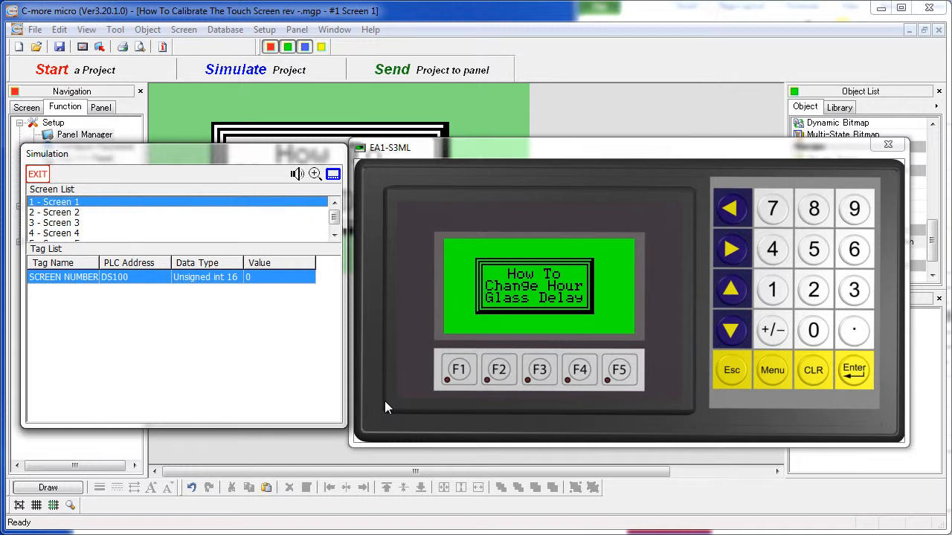
mouse_move(621, 408)
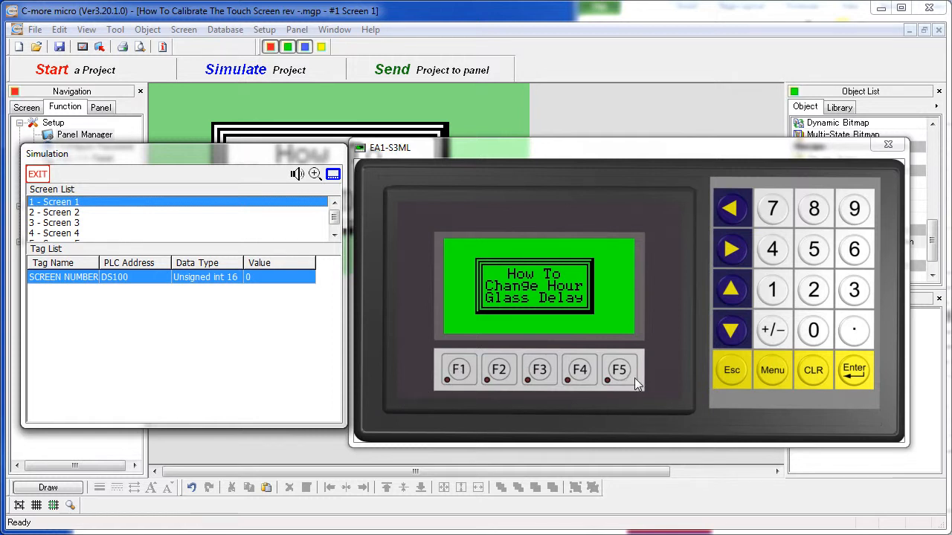
mouse_move(472, 409)
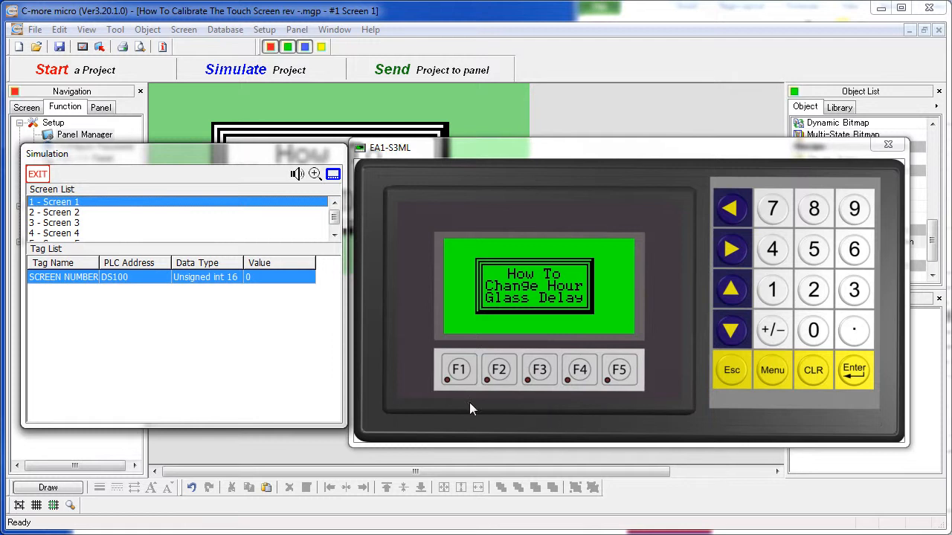
mouse_move(404, 289)
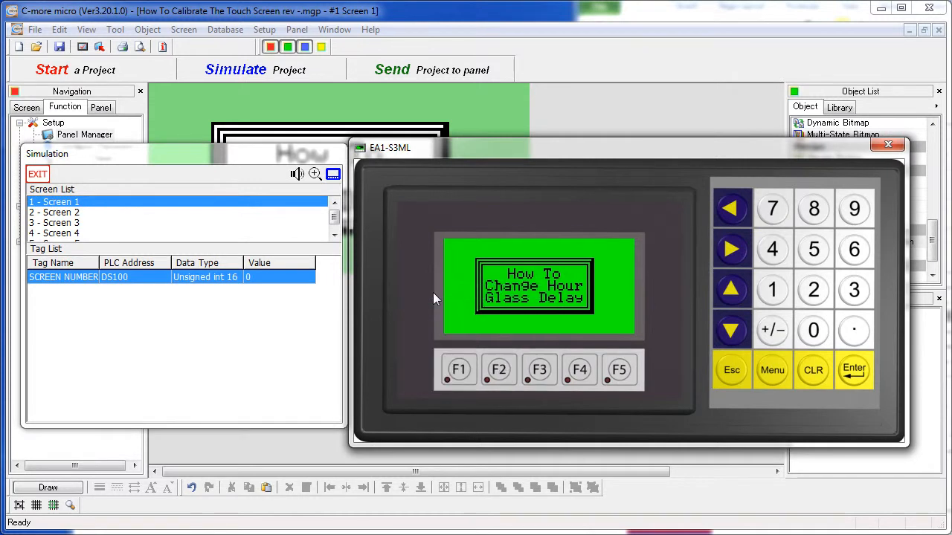
Tap the simulated EA1-S3ML panel's setup hotspot to reach its SETUP MENU.
click(772, 370)
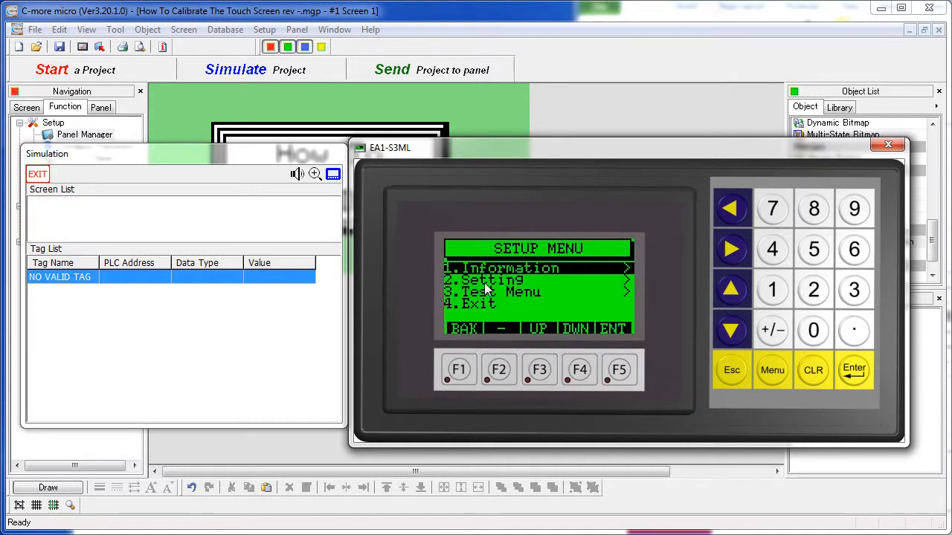